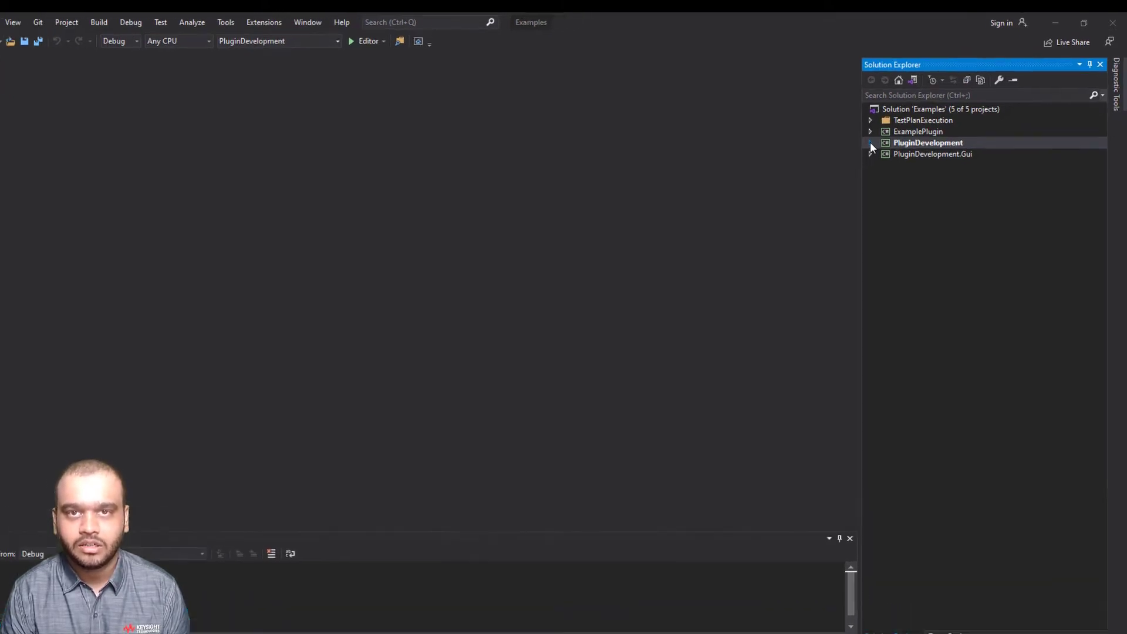
# Expand PluginDevelopment > TestSteps > Attributes and bring up DisplayAttributeExample.cs
pyautogui.click(870, 142)
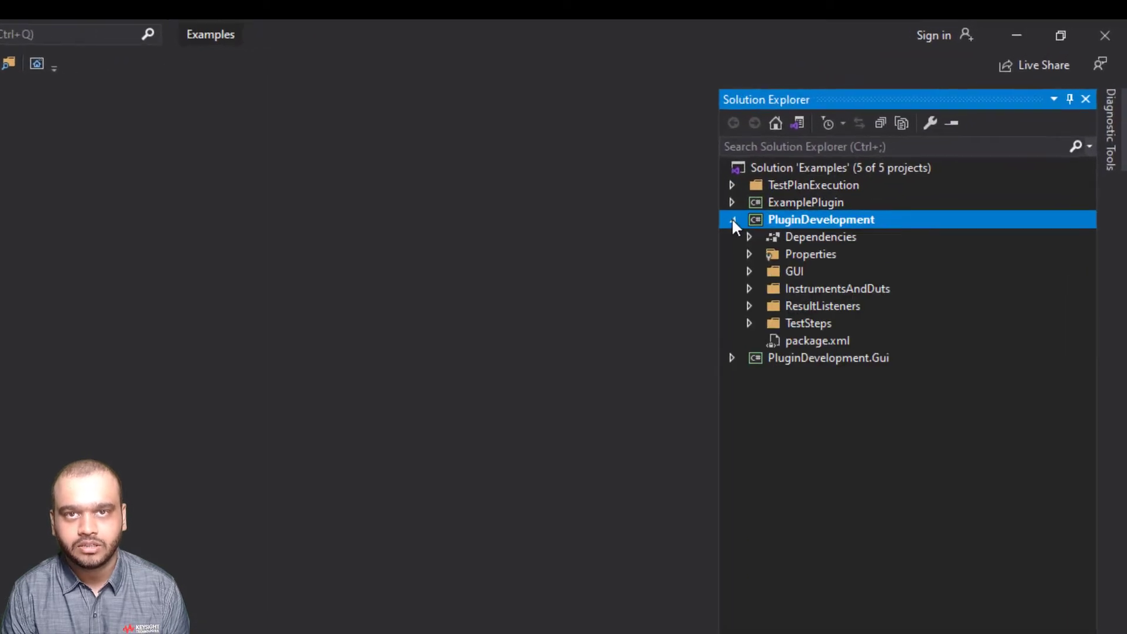
pyautogui.click(748, 323)
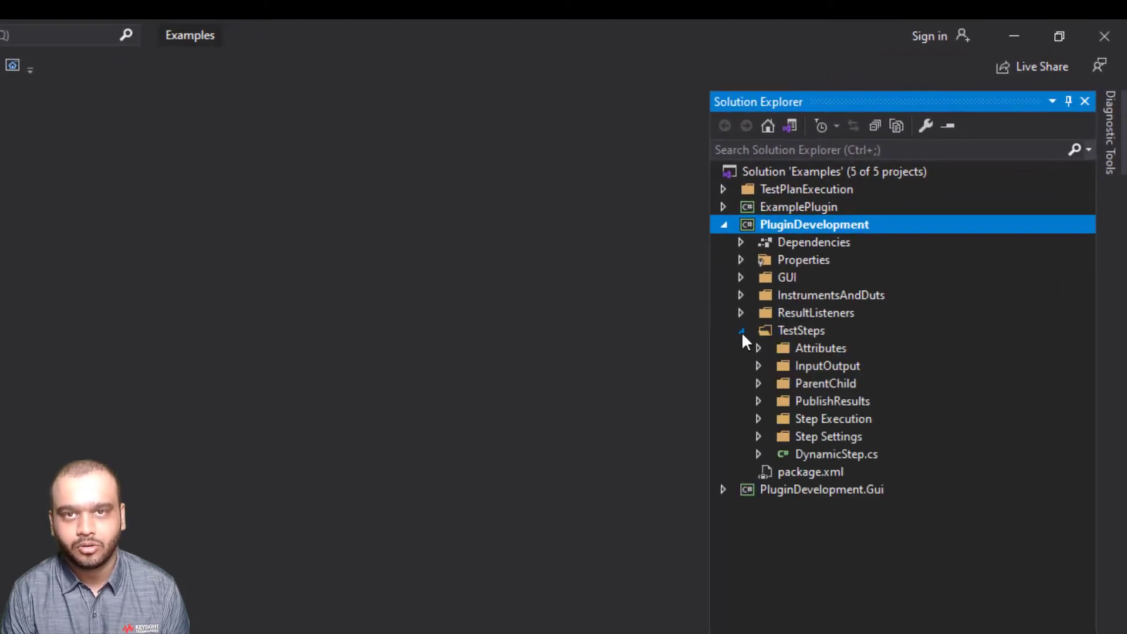
pyautogui.click(759, 348)
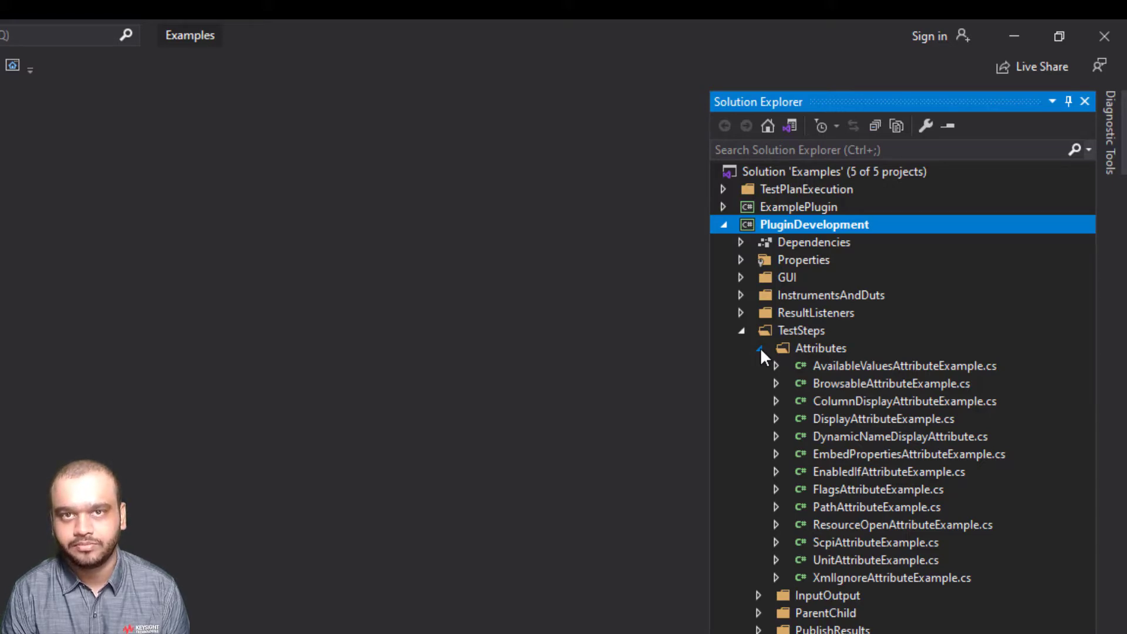
pyautogui.doubleClick(882, 417)
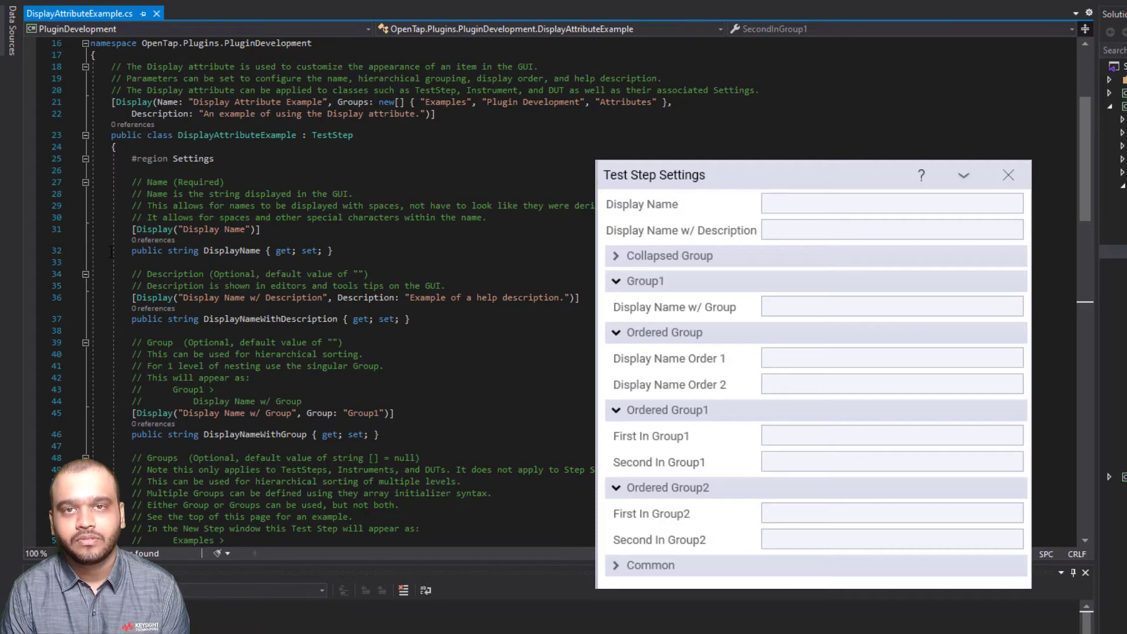
pyautogui.moveTo(679, 230)
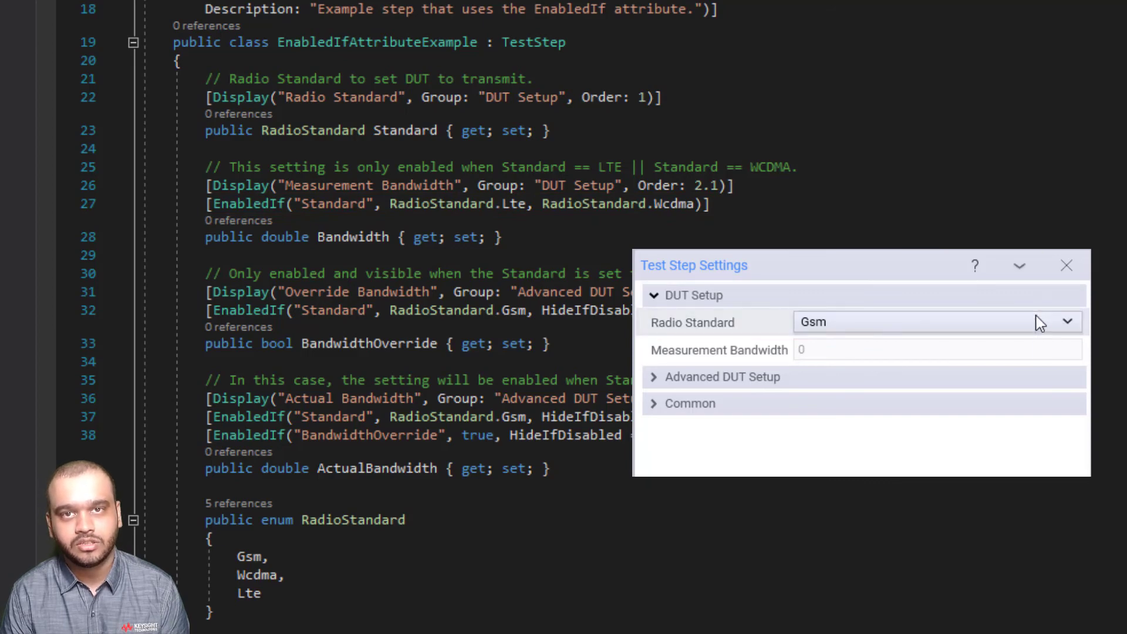
# Switch Radio Standard to Lte to enable Measurement Bandwidth, then back to Gsm to disable it
pyautogui.click(934, 321)
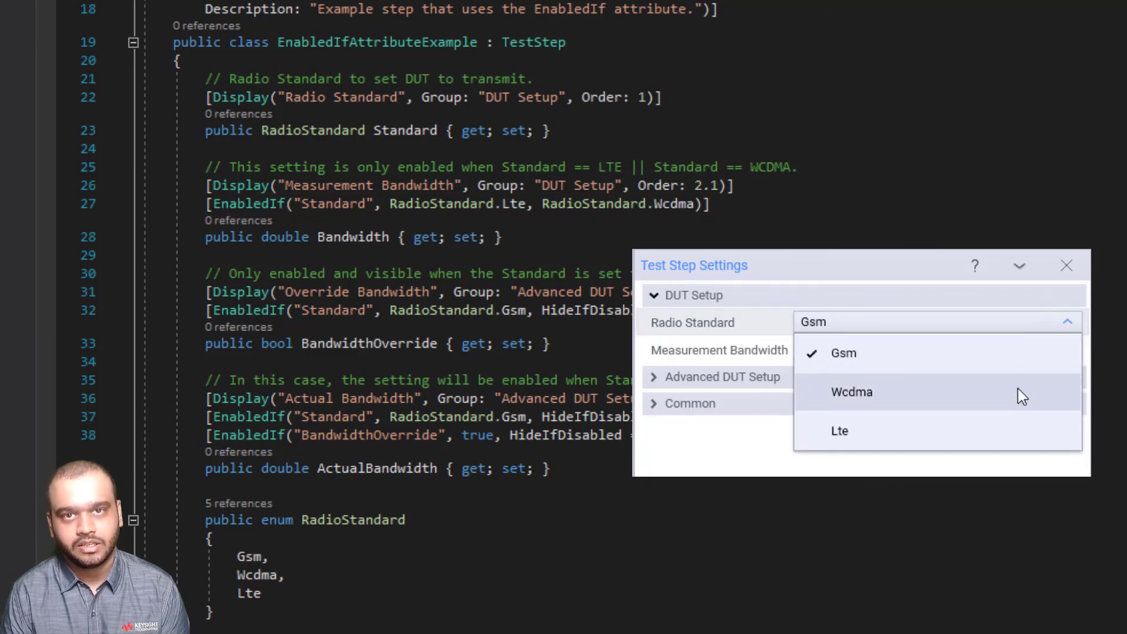
pyautogui.click(839, 431)
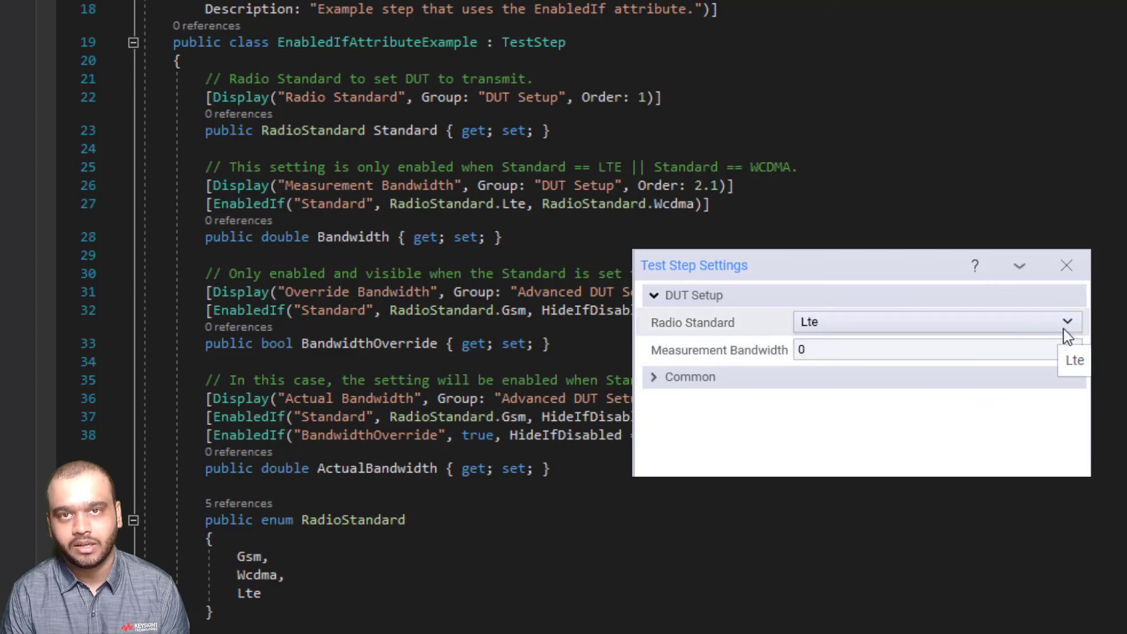
pyautogui.click(1067, 322)
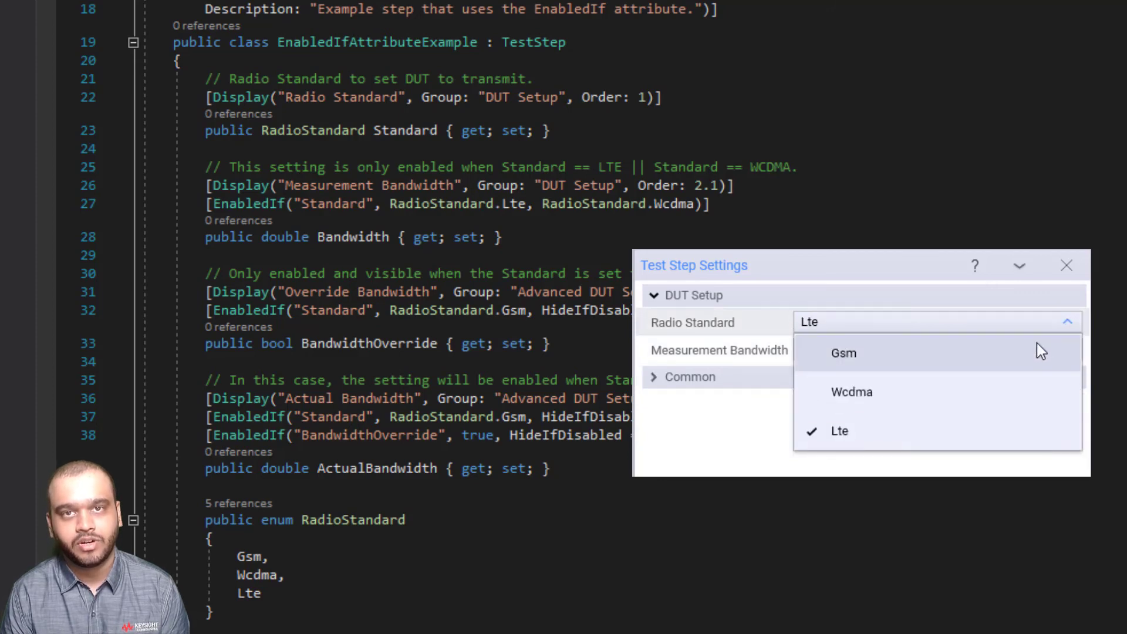
pyautogui.click(843, 354)
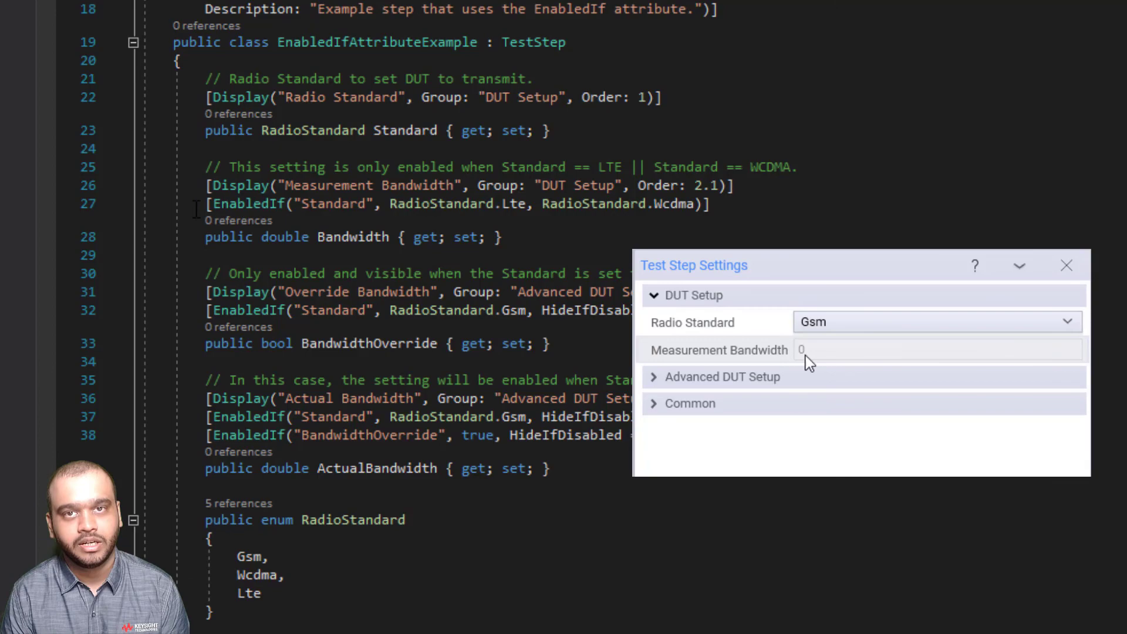